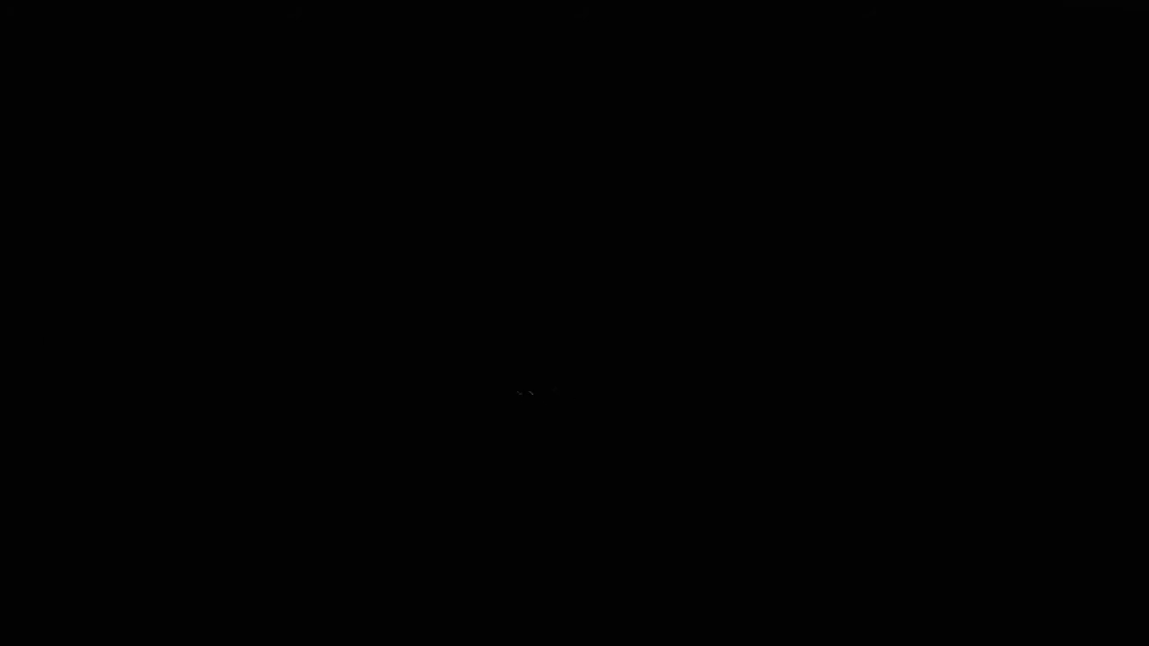
{"action": "mouse_move", "coordinate": [894, 513]}
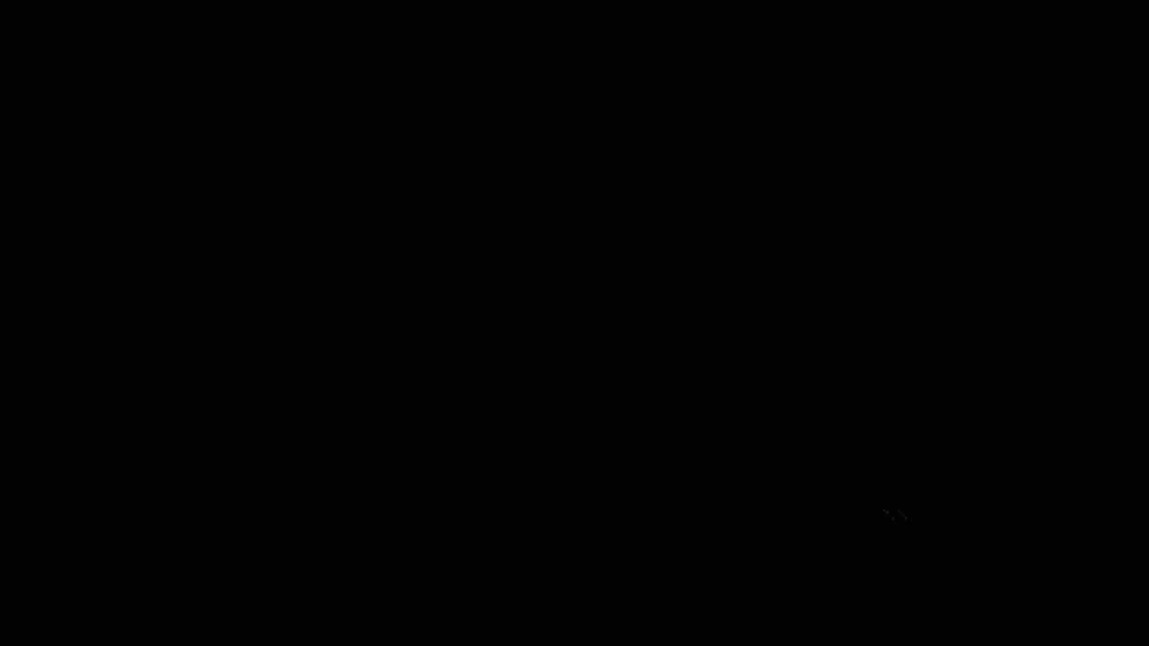
{"action": "mouse_move", "coordinate": [552, 341]}
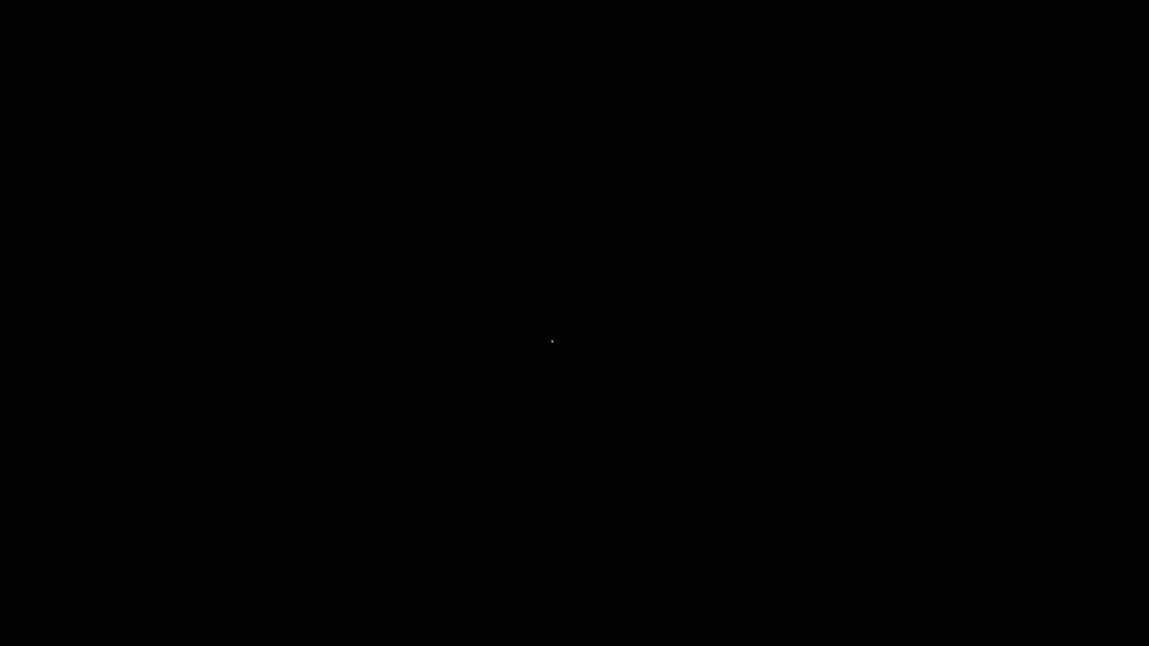
{"action": "mouse_move", "coordinate": [646, 335]}
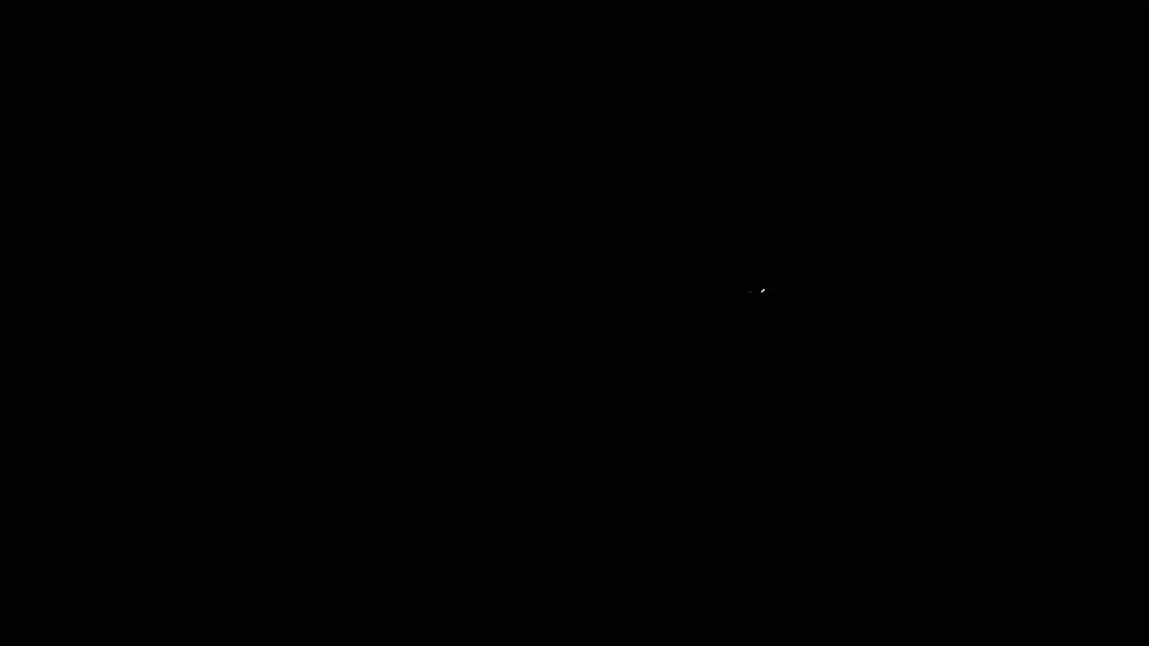
{"action": "mouse_move", "coordinate": [610, 329]}
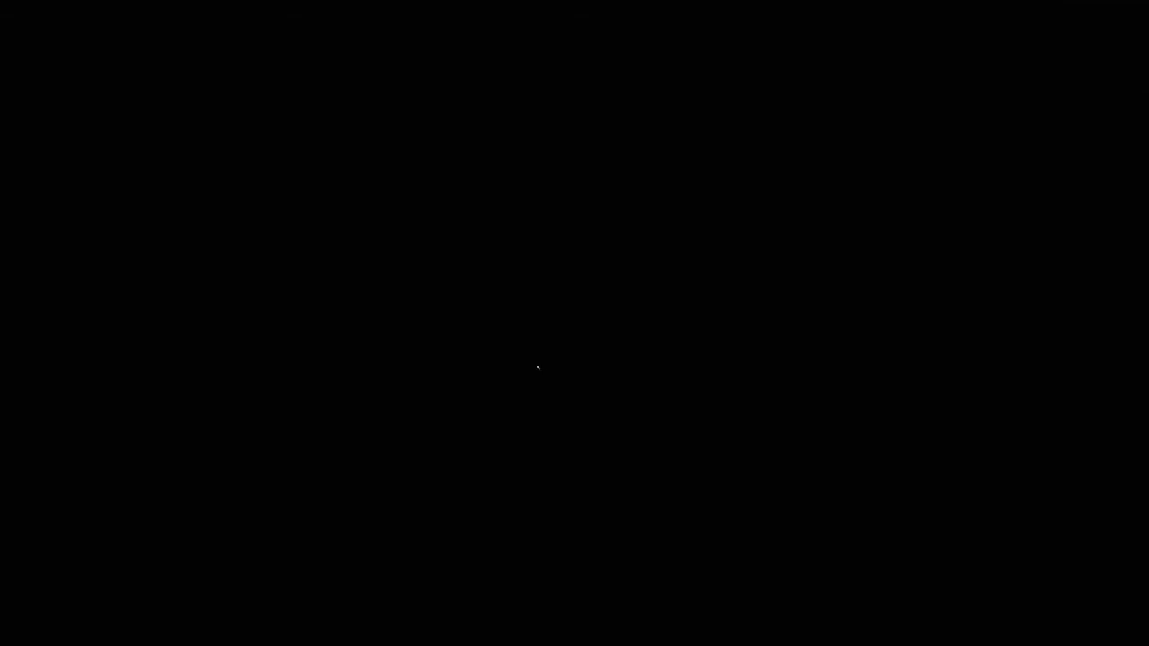
{"action": "mouse_move", "coordinate": [537, 368]}
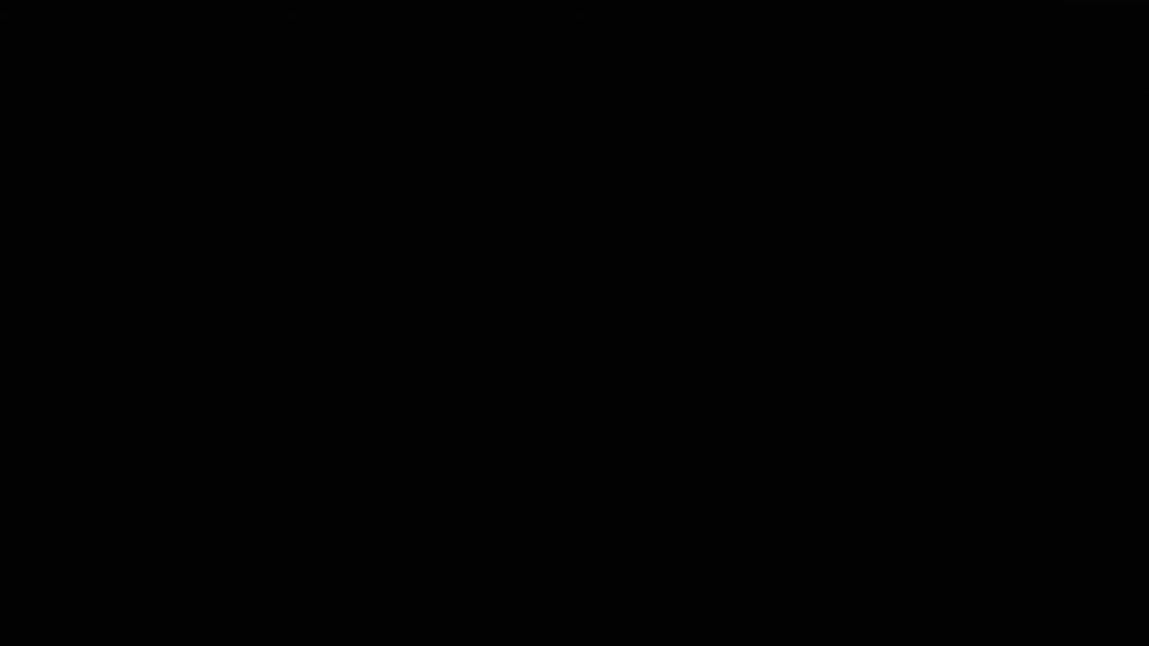